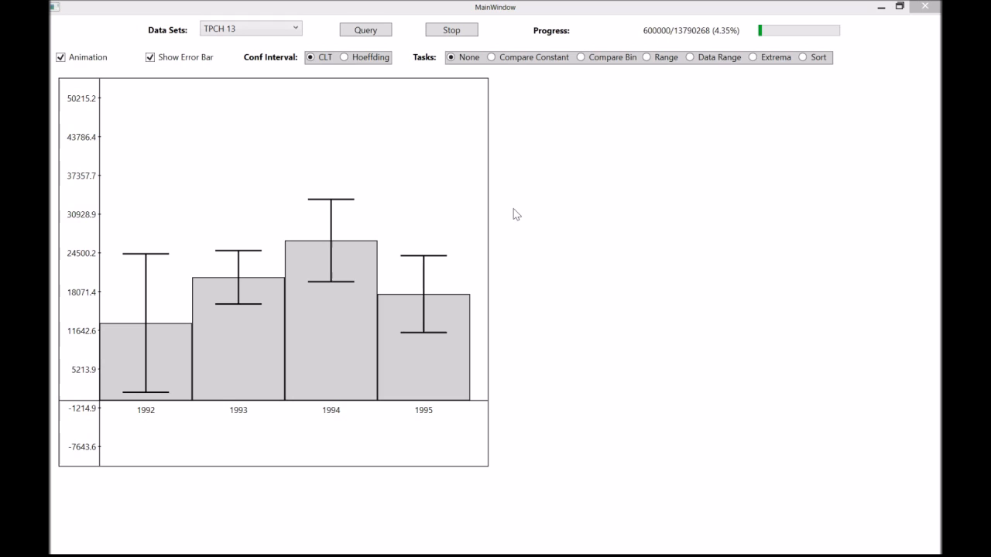
pyautogui.moveTo(371, 274)
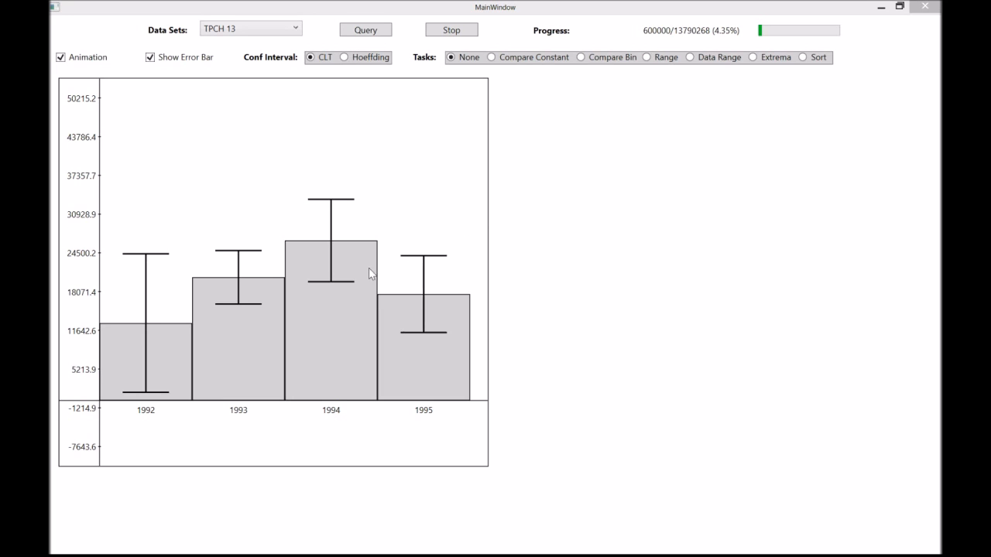
pyautogui.moveTo(321, 314)
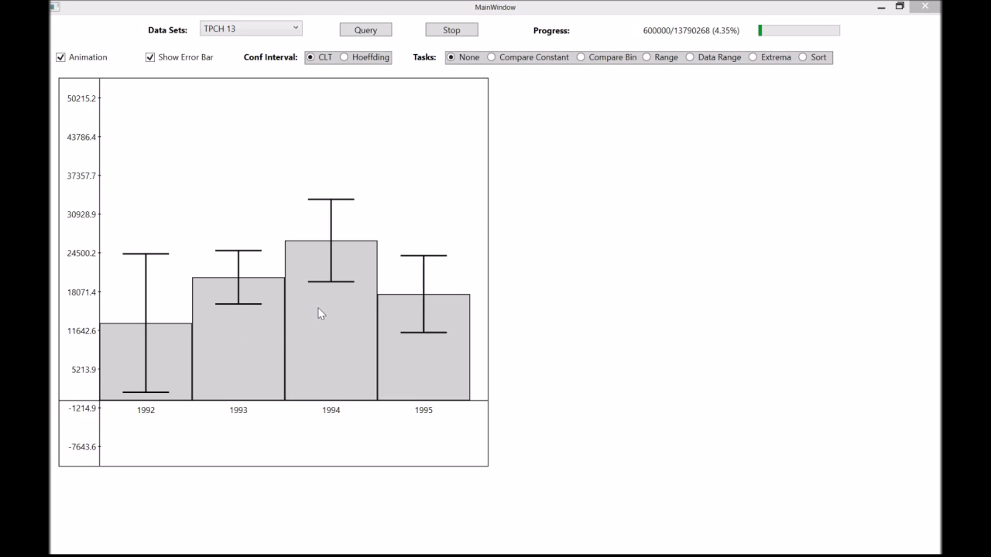
pyautogui.moveTo(325, 188)
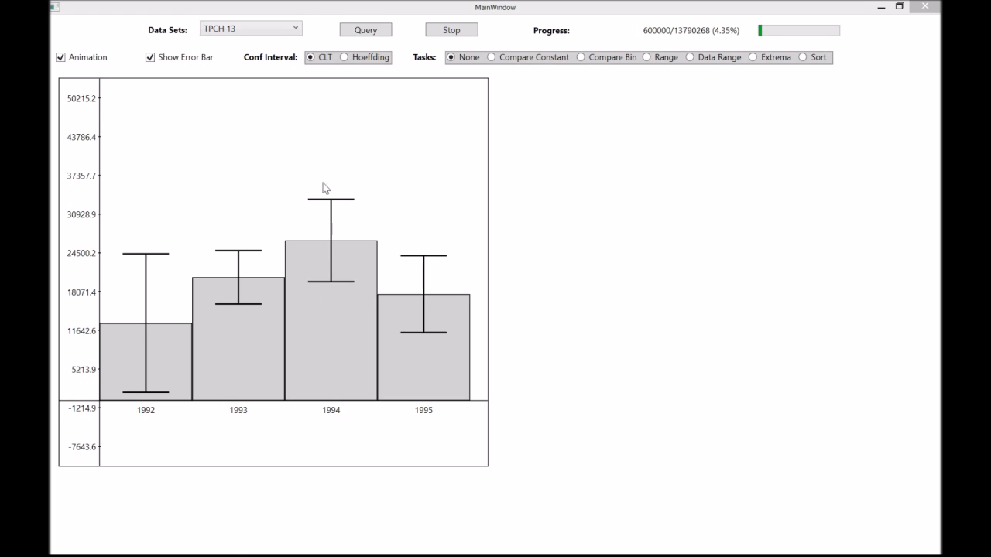
# - Run the TPCH 13 query so progressive loading starts, with CLT error bars on four years
pyautogui.click(364, 30)
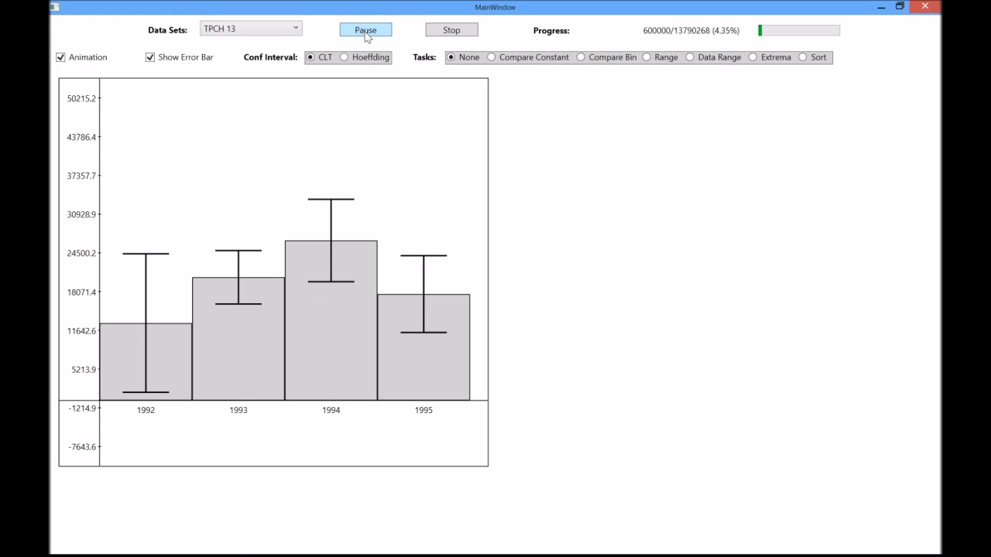
# - Switch to the Static data set and let all 10000 rows process
pyautogui.click(366, 29)
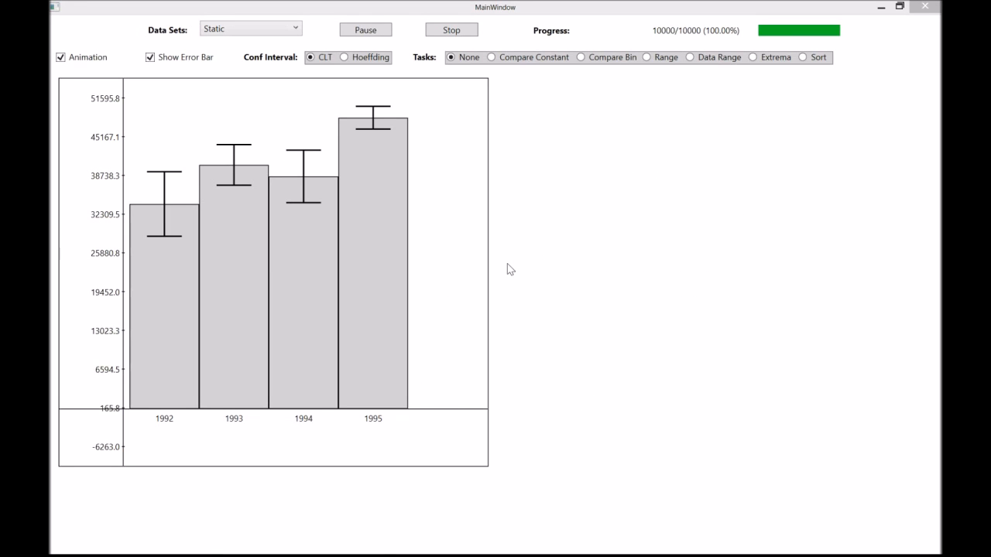
pyautogui.moveTo(544, 83)
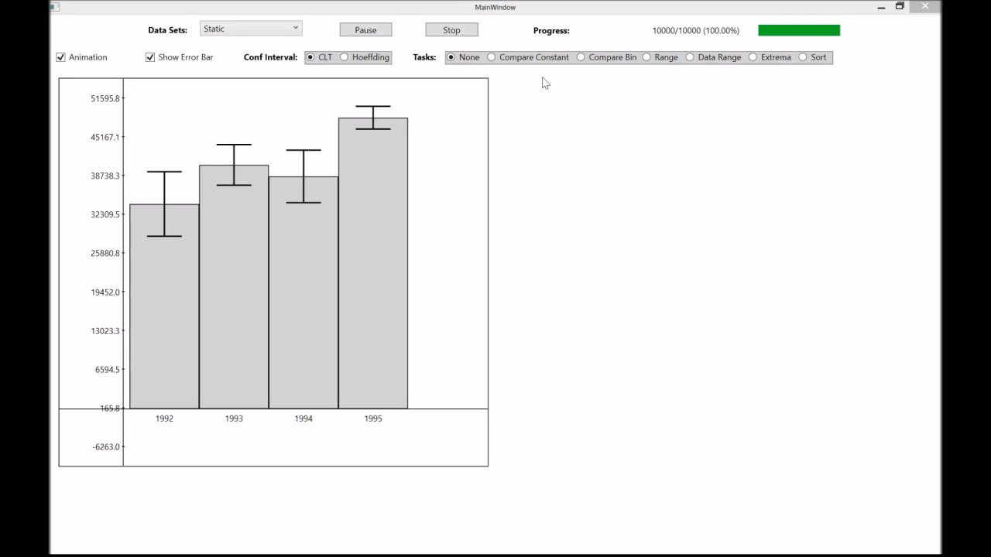
pyautogui.click(492, 58)
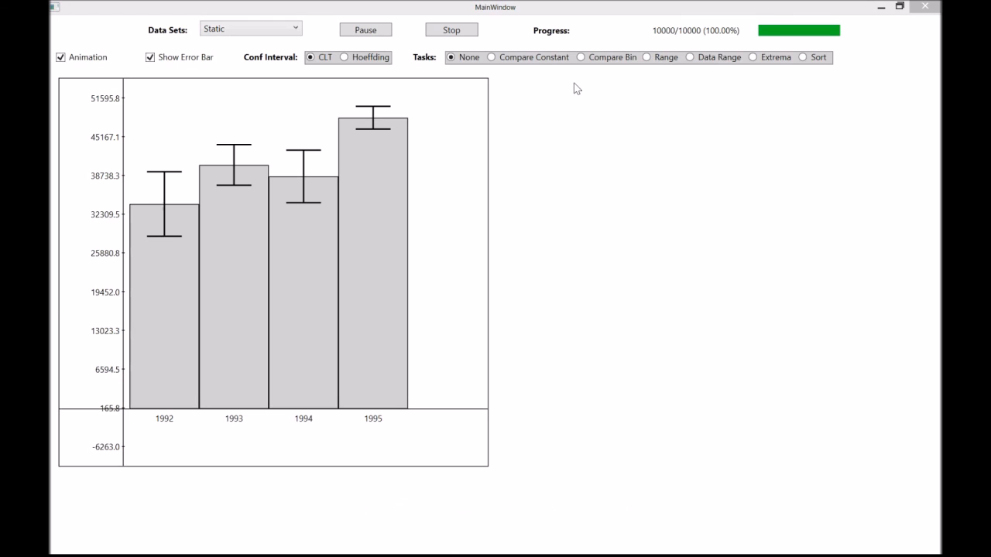
# - Activate the Range task with a 42060.36–48938.27 band, coloring bars by probability
pyautogui.click(646, 57)
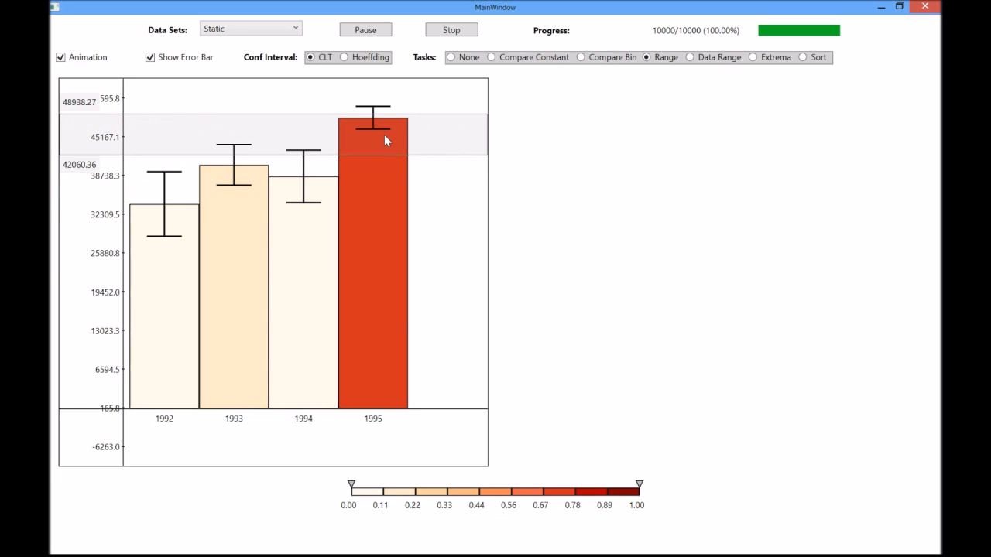
# - Set the task to None so the Static data set's bars turn plain gray
pyautogui.click(451, 56)
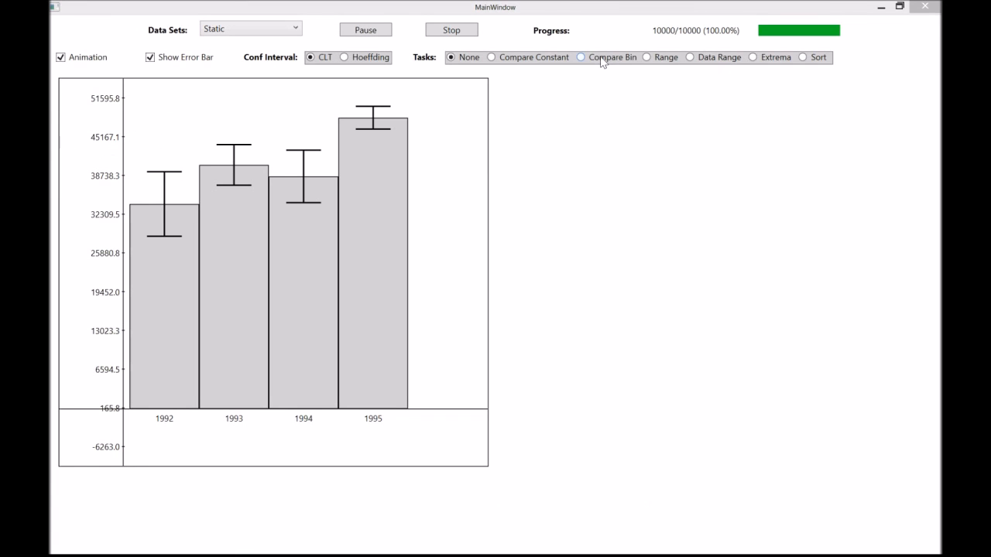
pyautogui.click(580, 56)
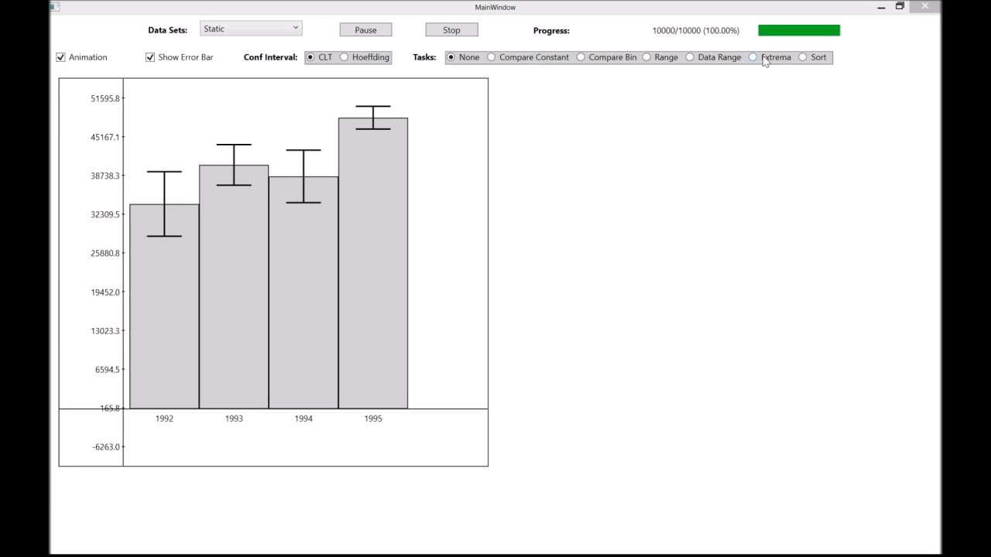
# - Activate the Extrema task to show Maximum and Minimum probability pies per year
pyautogui.click(752, 56)
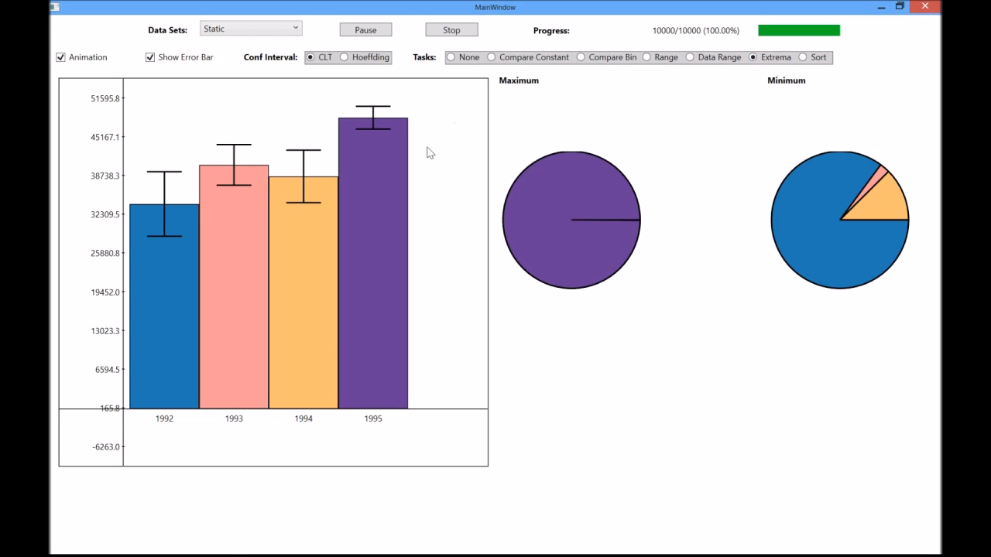
pyautogui.moveTo(436, 168)
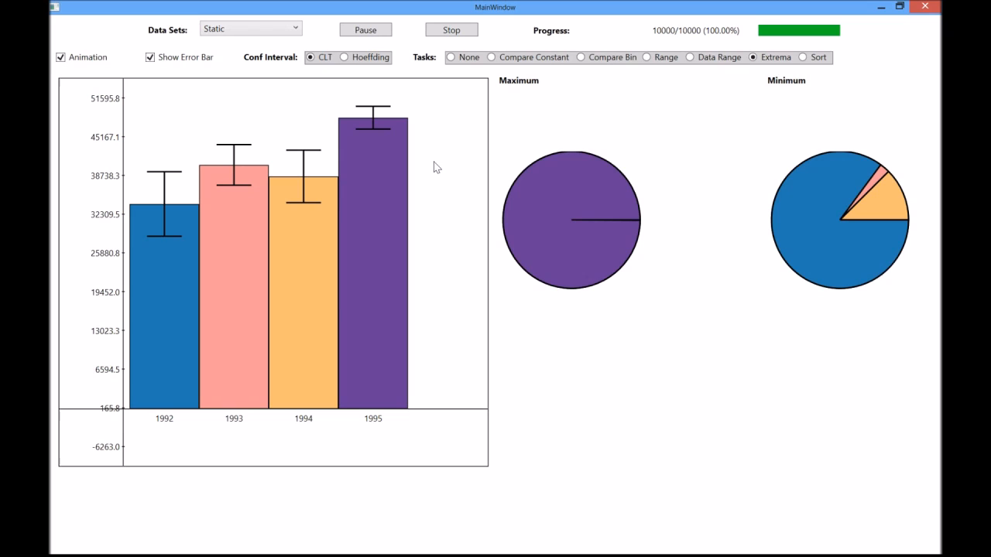
pyautogui.moveTo(440, 179)
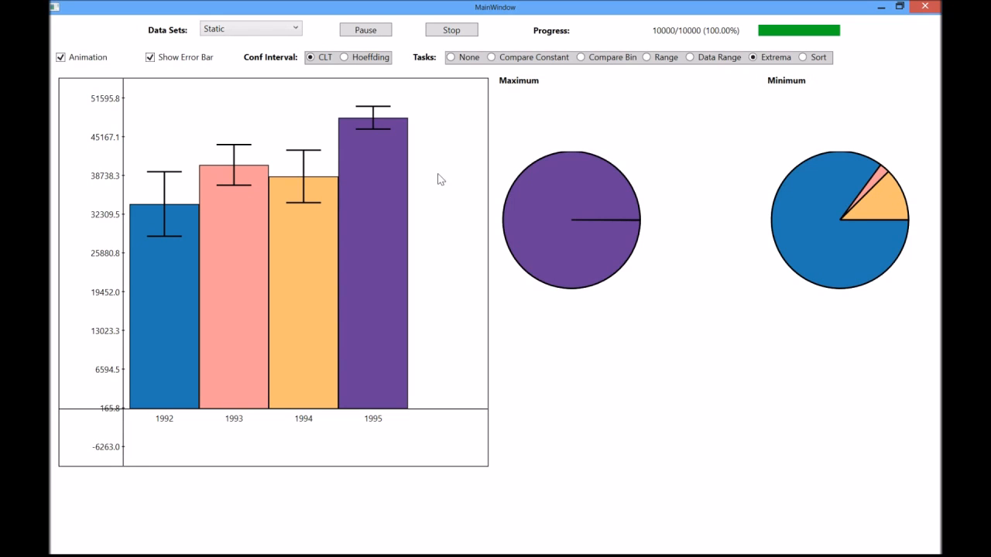
pyautogui.moveTo(550, 243)
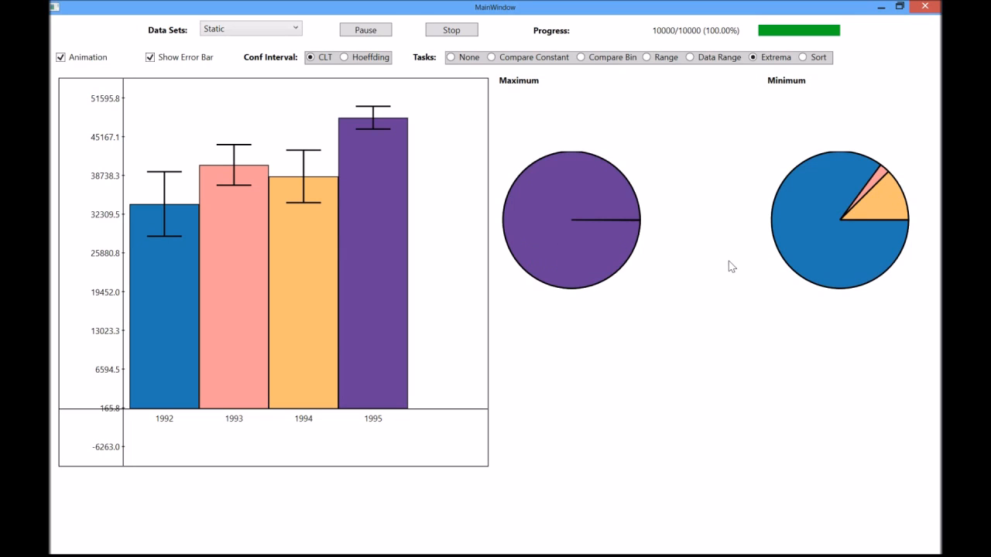
pyautogui.moveTo(833, 267)
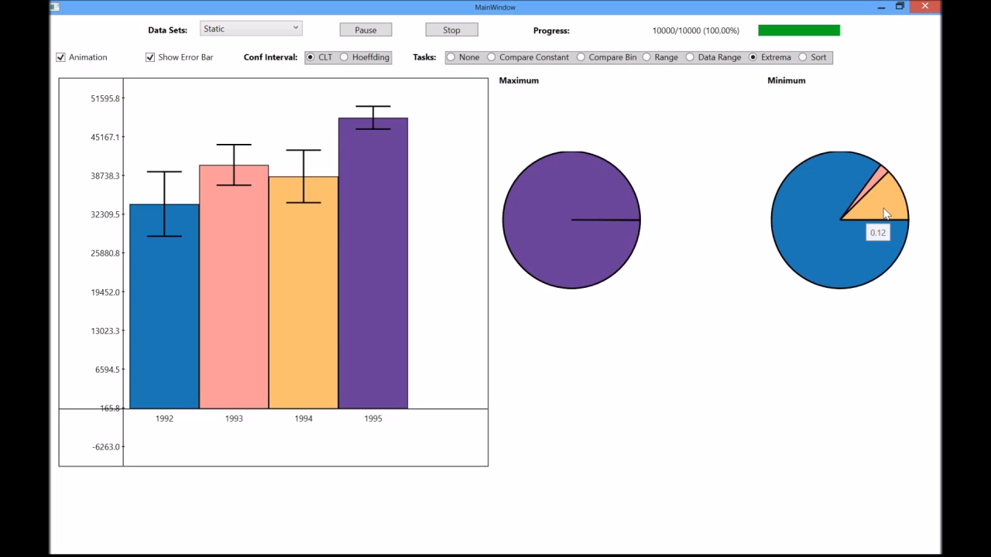
# - Clear extrema coloring, show Sort rank probabilities, and select ranks 1 and 2
pyautogui.click(451, 56)
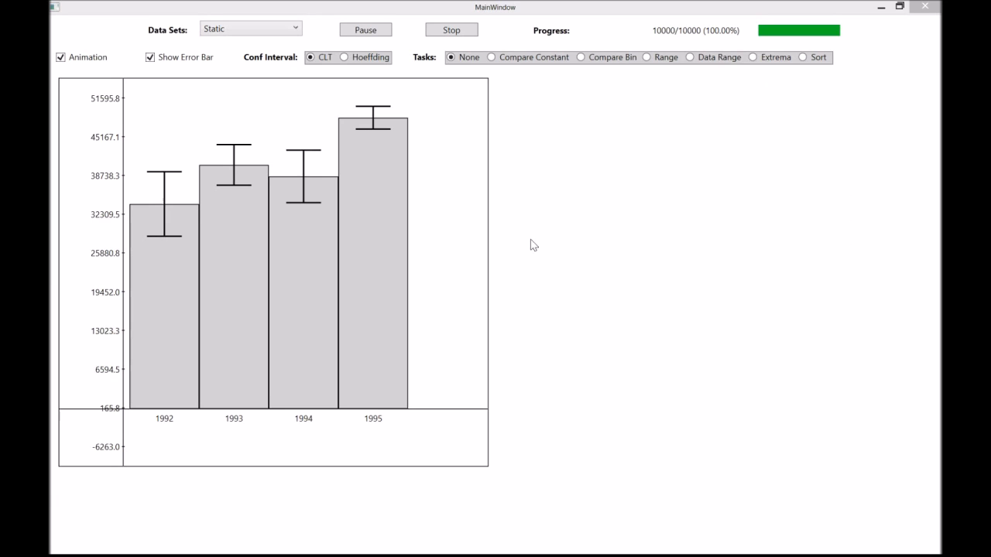
pyautogui.click(803, 57)
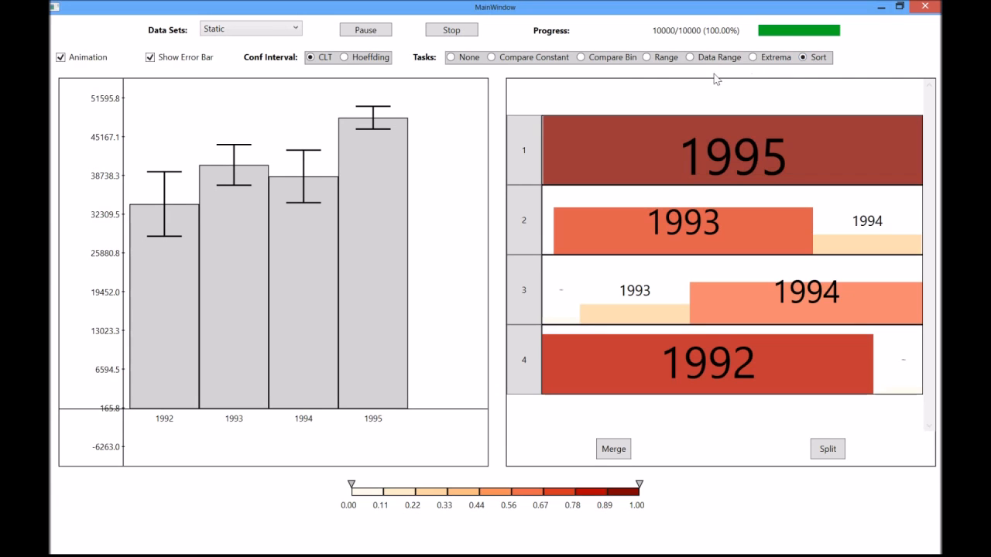
pyautogui.moveTo(605, 87)
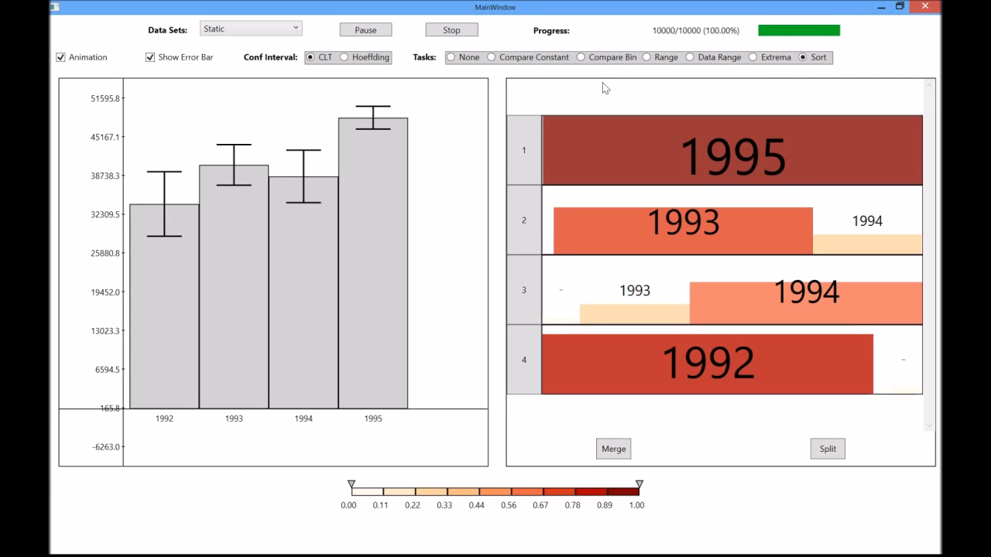
pyautogui.moveTo(596, 139)
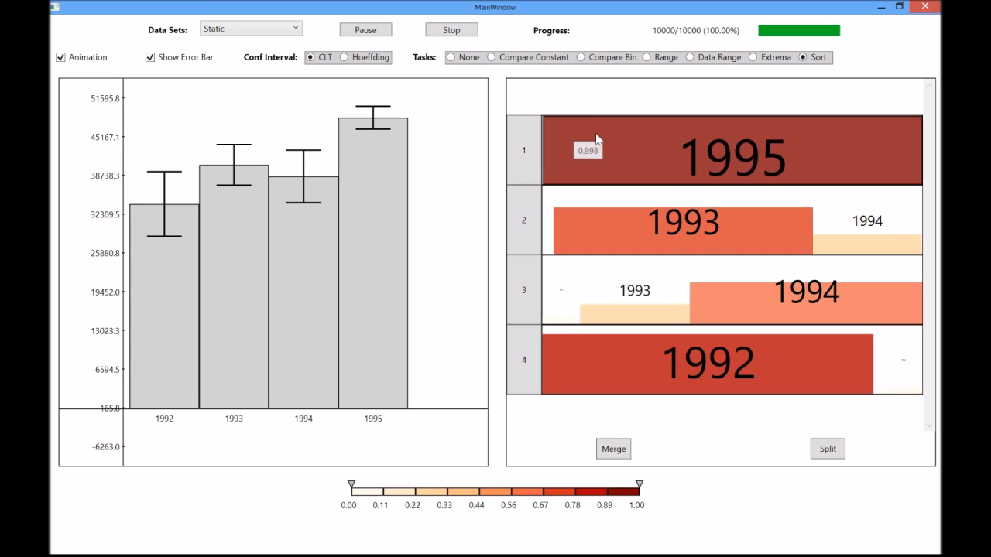
pyautogui.moveTo(602, 209)
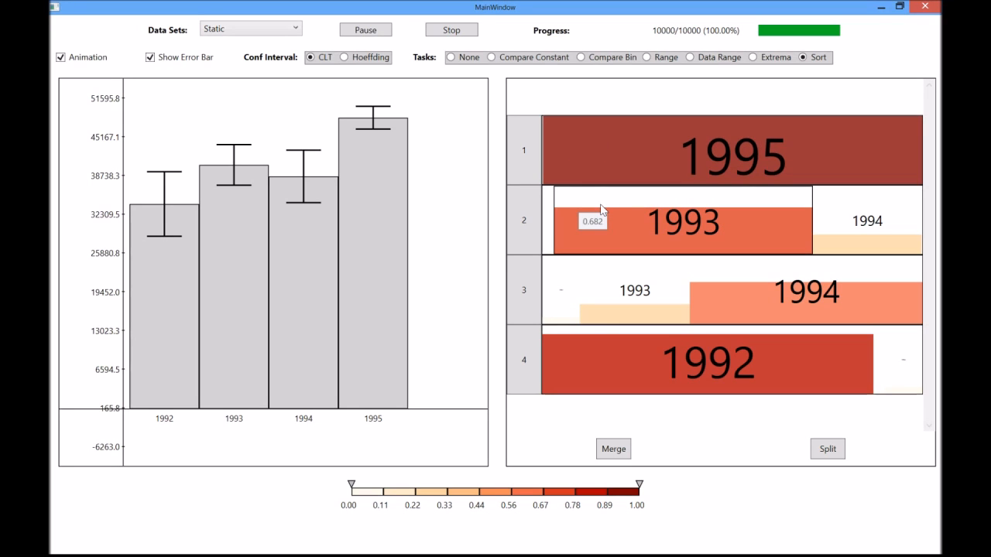
pyautogui.moveTo(844, 225)
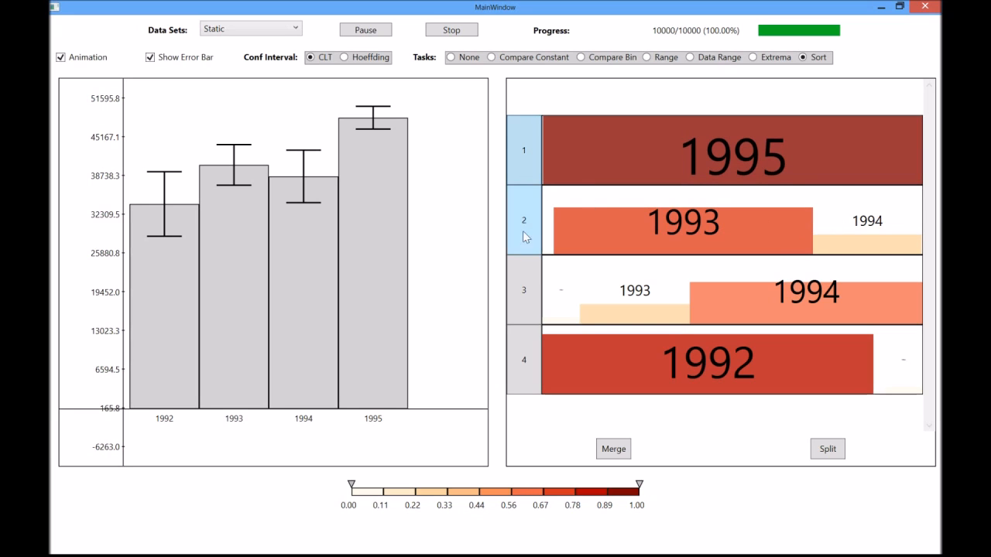
pyautogui.click(613, 449)
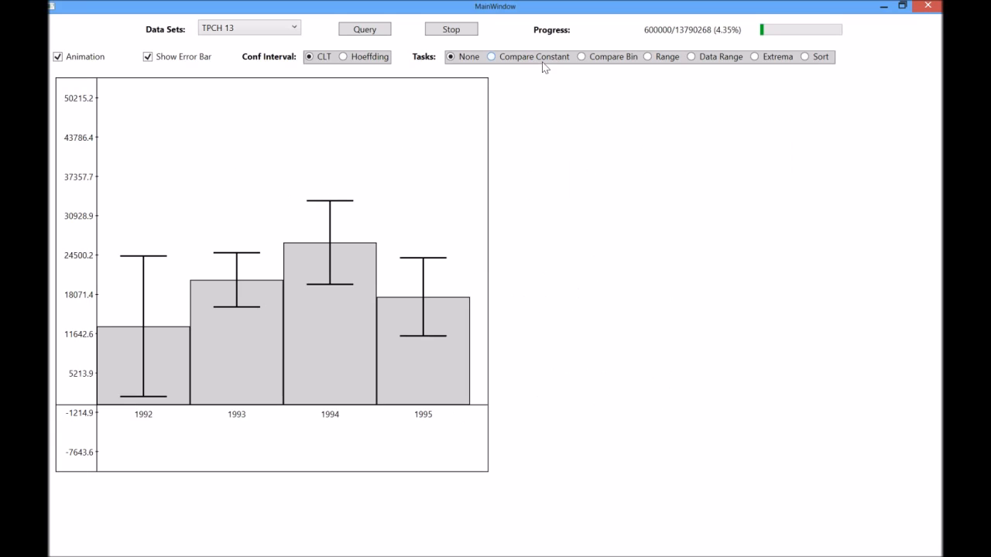
# - Rerun the TPCH 13 query and color bars by Compare Bin against 1994
pyautogui.click(364, 29)
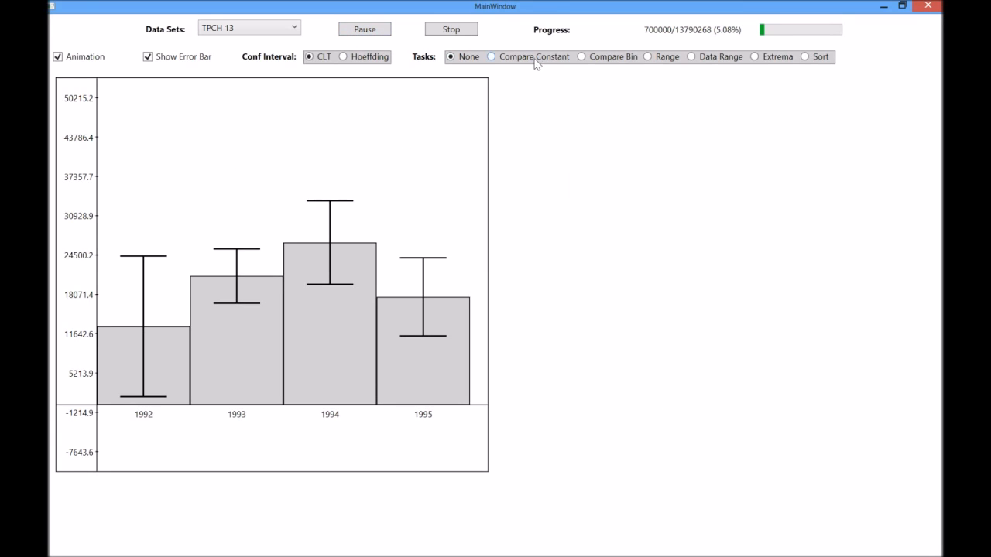
pyautogui.click(491, 57)
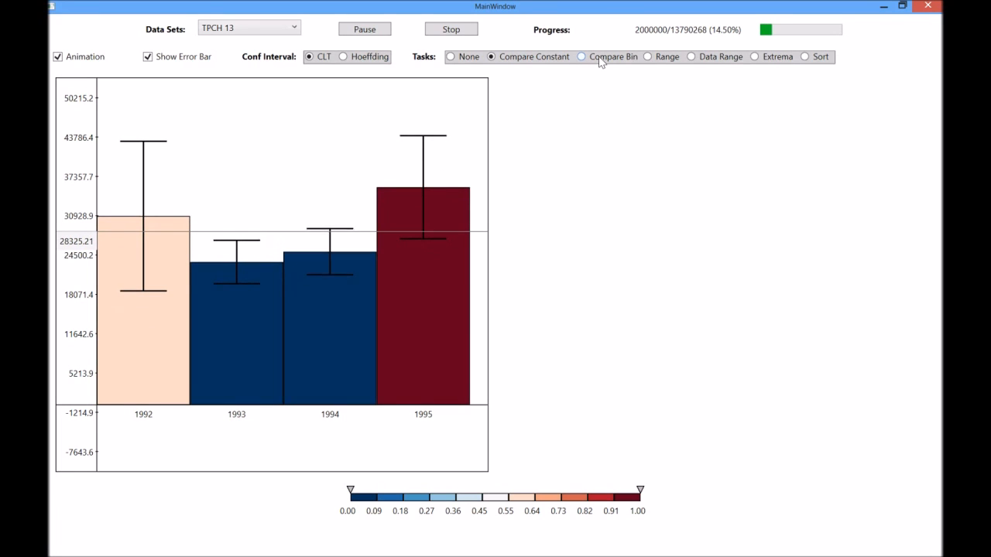
pyautogui.click(582, 56)
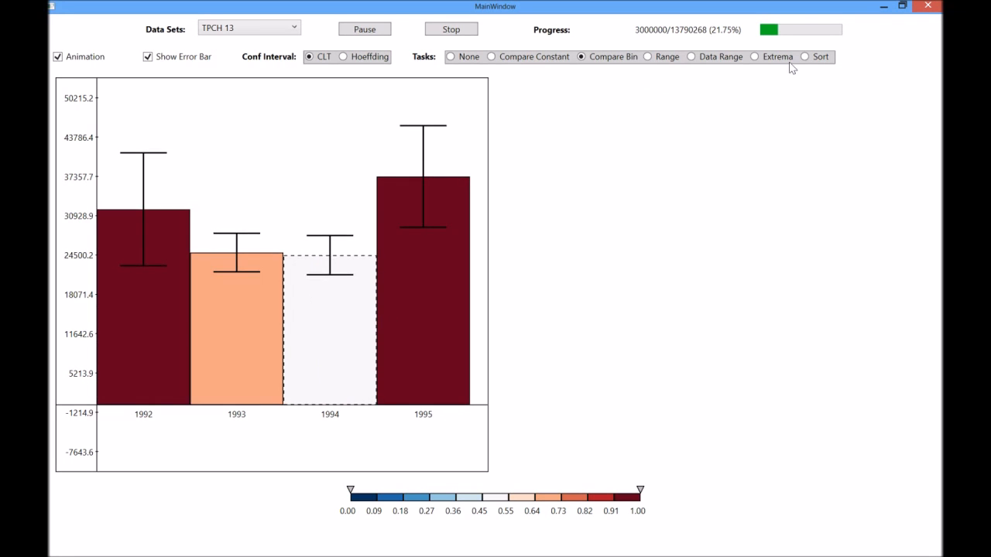
# - Activate the Extrema task on the running query, showing Maximum and Minimum pies
pyautogui.click(754, 57)
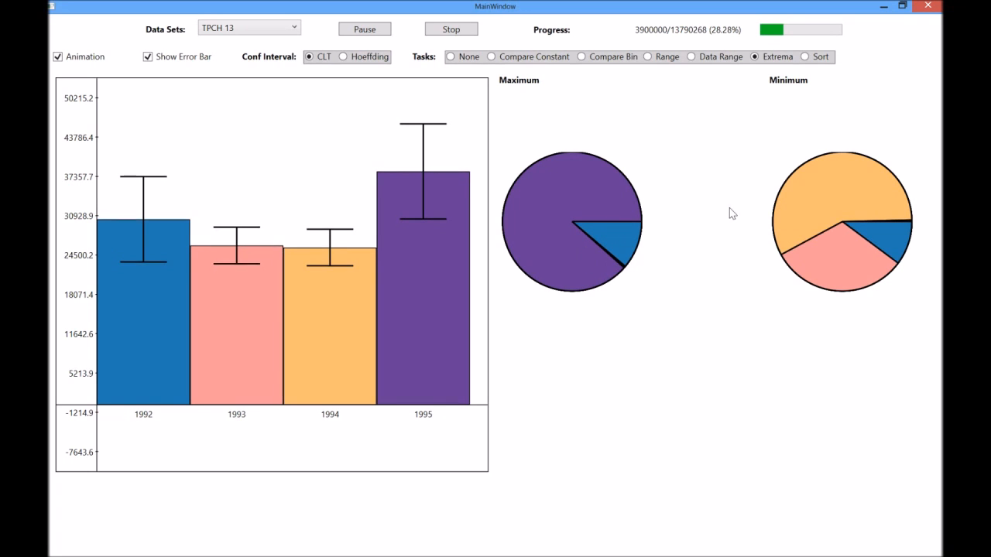
pyautogui.moveTo(823, 273)
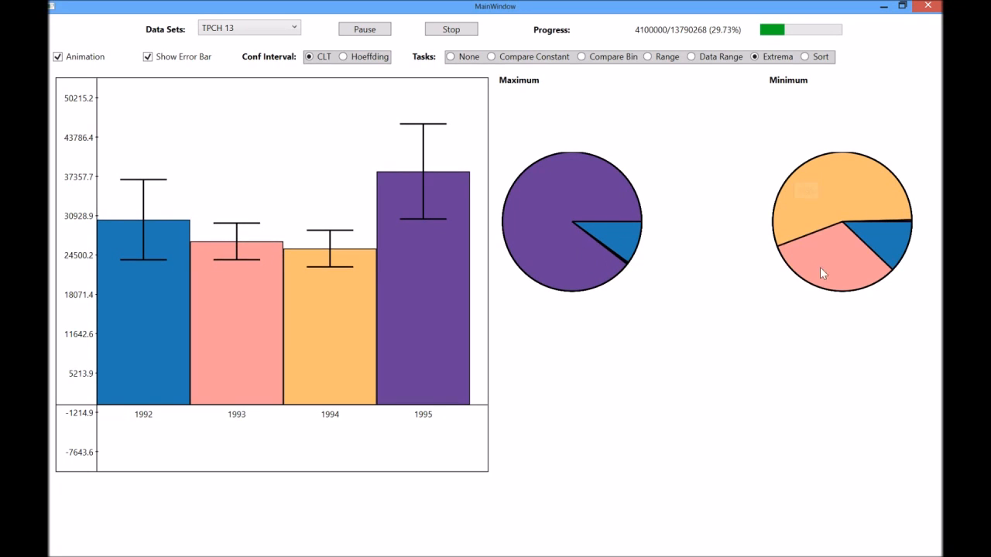